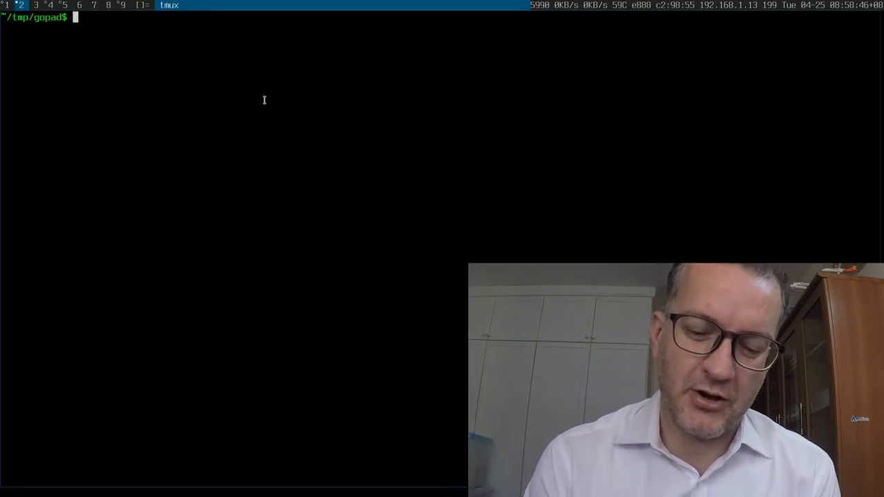
- Create r.sh in vim with fn=renditions-0001.ts and a commented expected-output line
text(vim r)
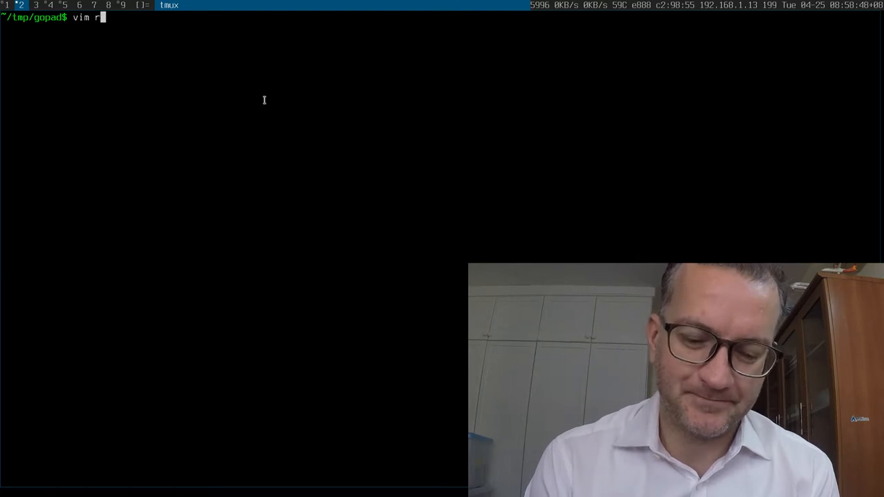
text(.sh)
text(fn=)
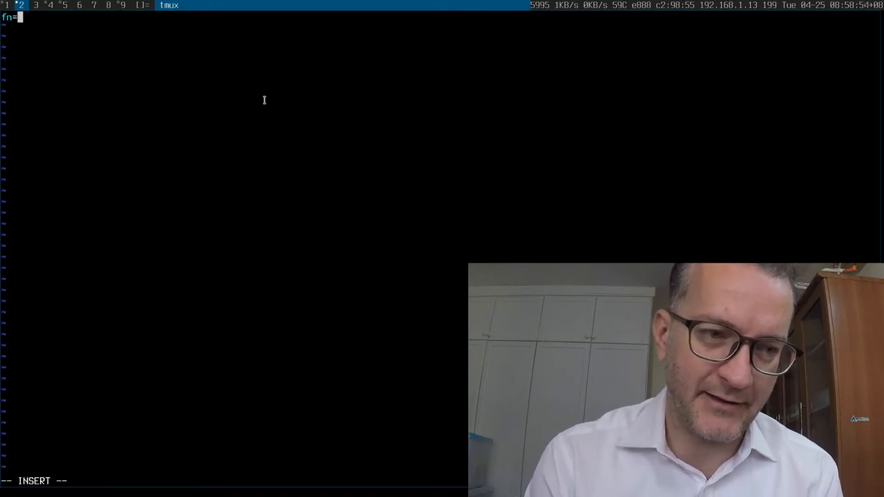
text(renditions)
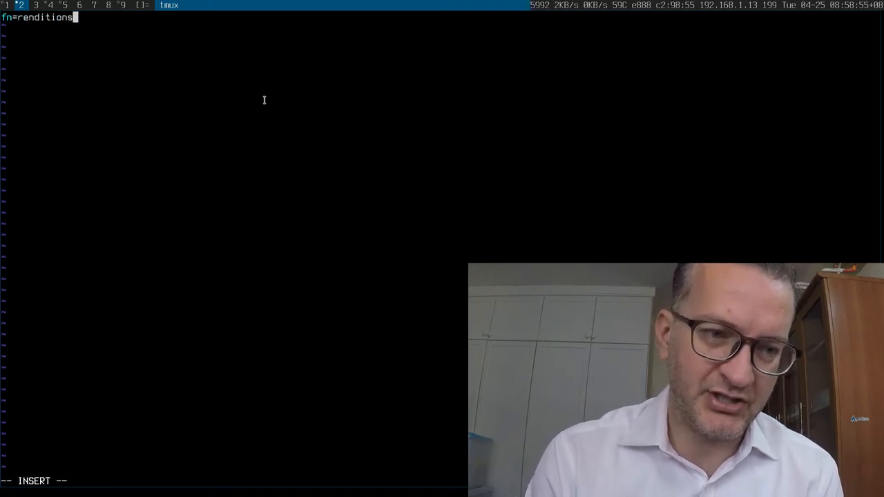
text(-000)
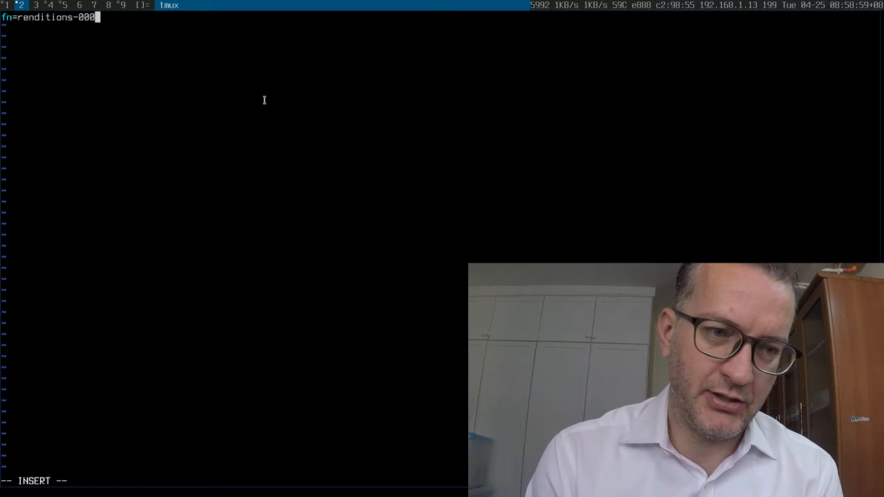
text(1.ts)
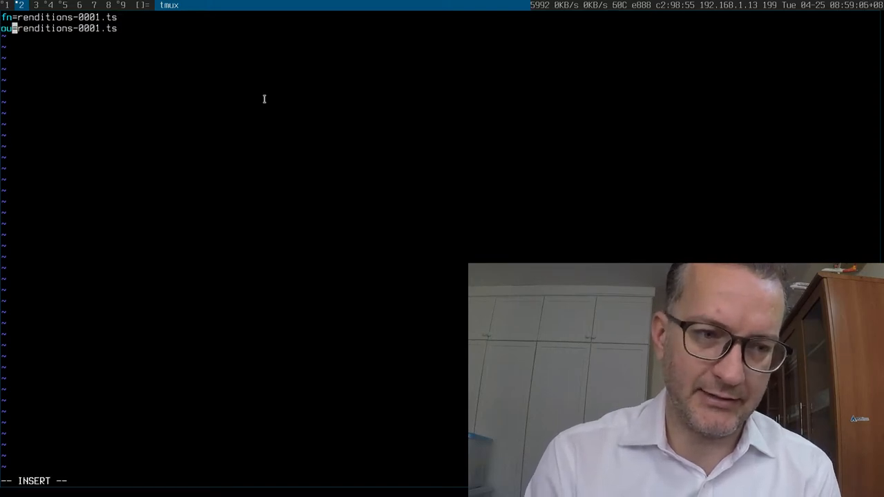
text(tpur)
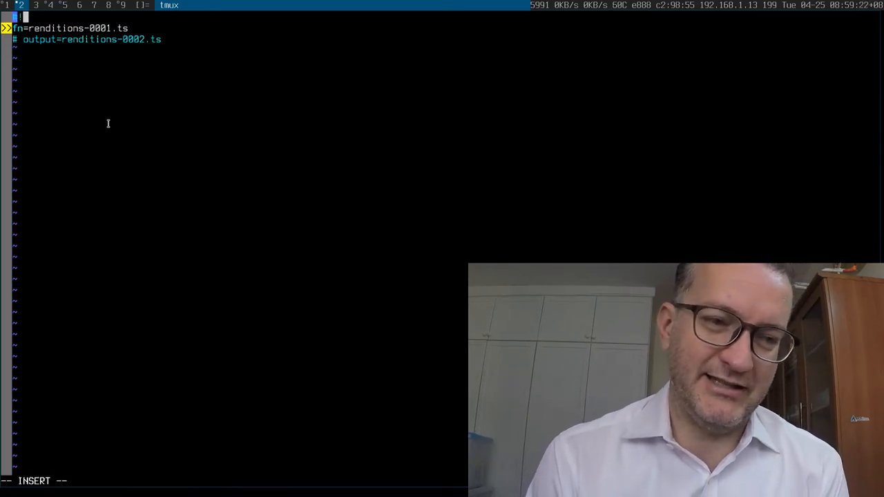
- Add the #!/bin/bash shebang and a base=$(basename $fn .ts) line
text(!/bin/b)
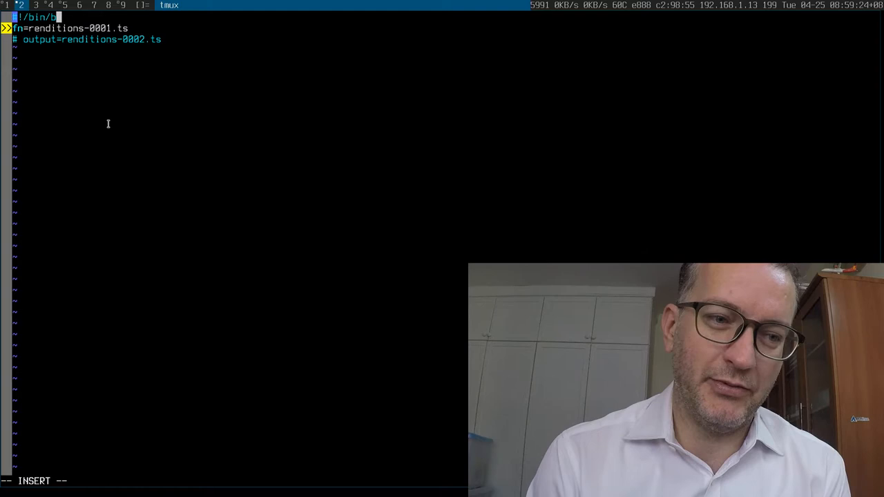
key(Escape)
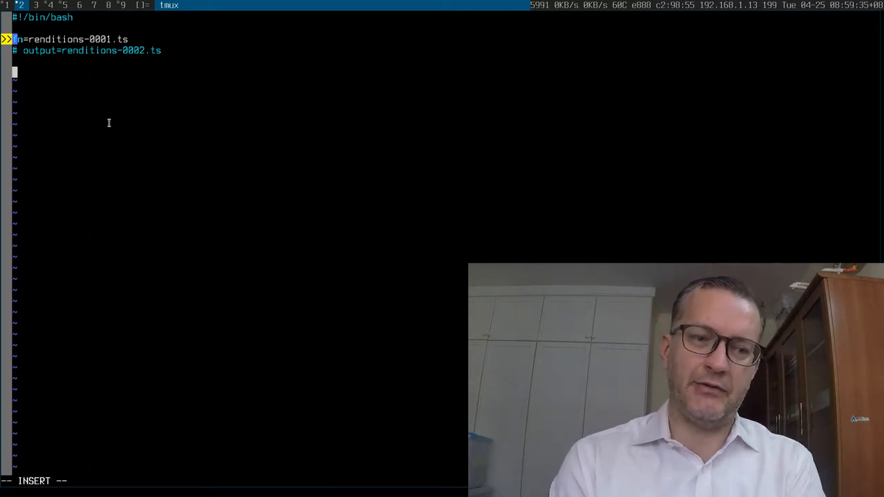
text(base=$)
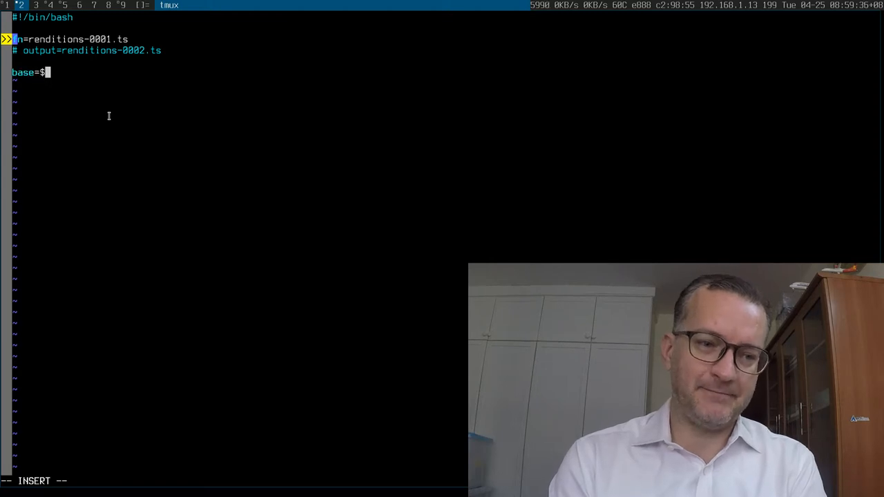
text((basename)
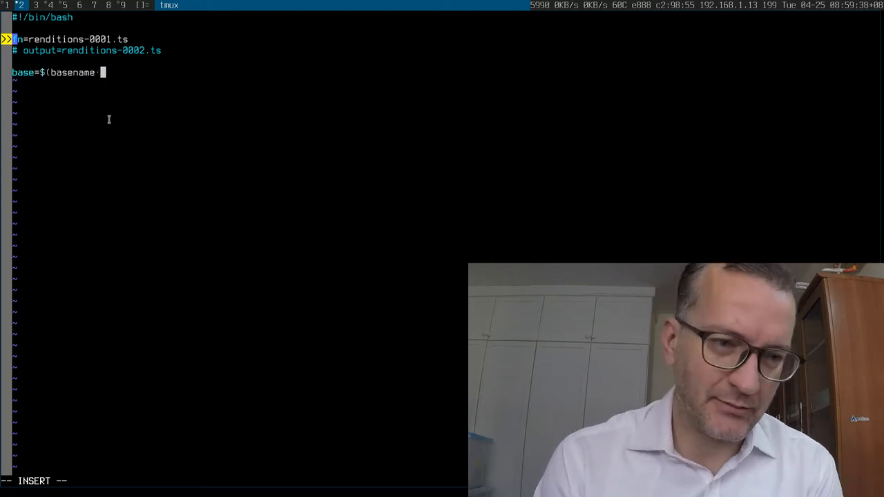
text($fn .ts))
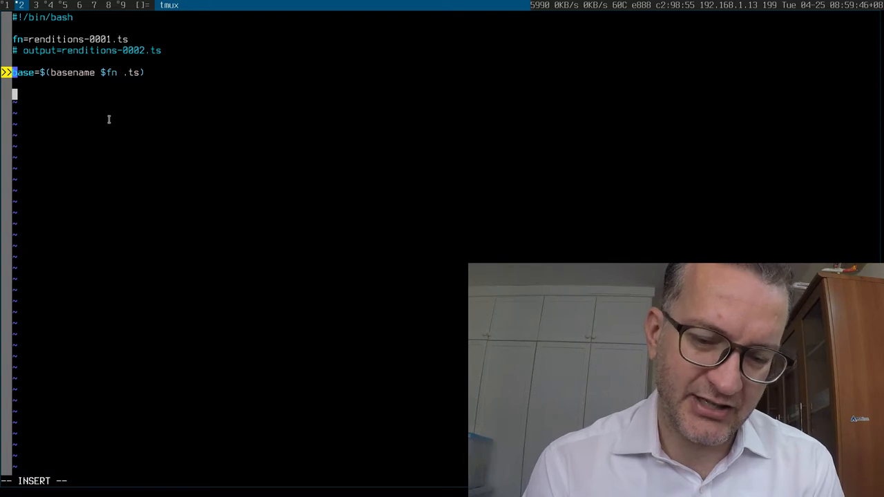
- Split $base on hyphens into positional fields using IFS=-
text(IFS=)
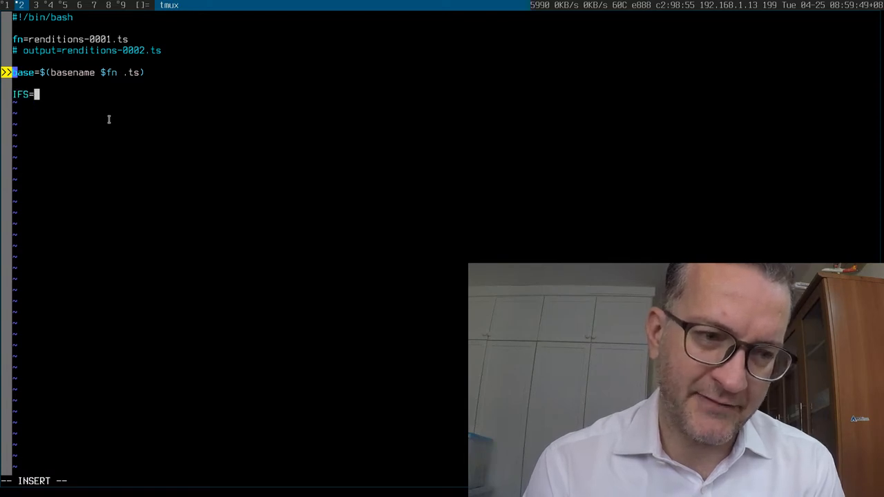
text(-1)
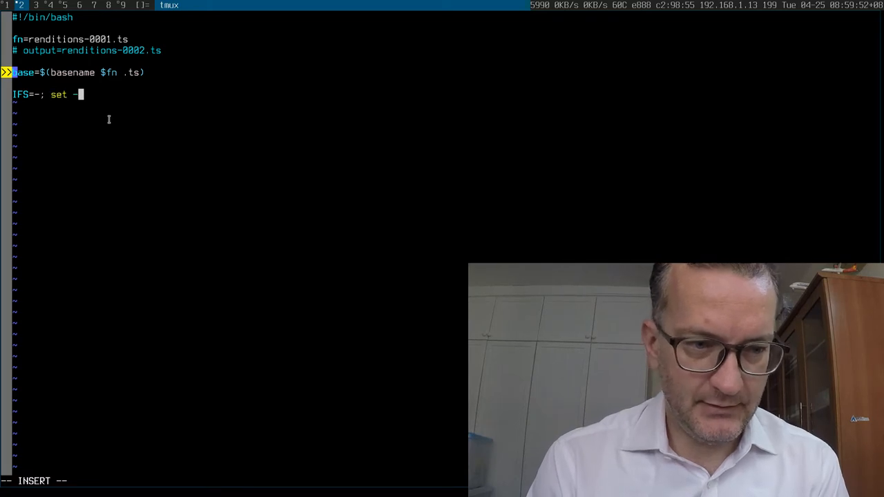
text(- $base)
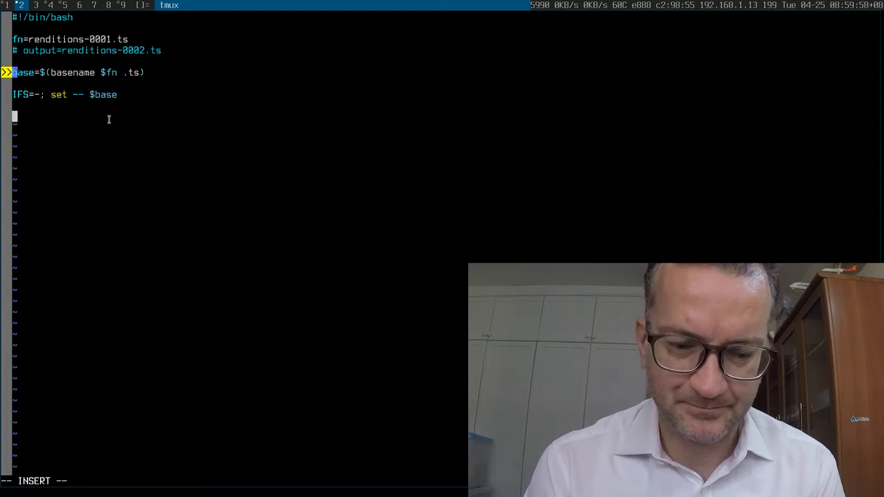
- Write the printf "$1-%04d.ts\n" $(( ... )) line producing the incremented filename
text(printf)
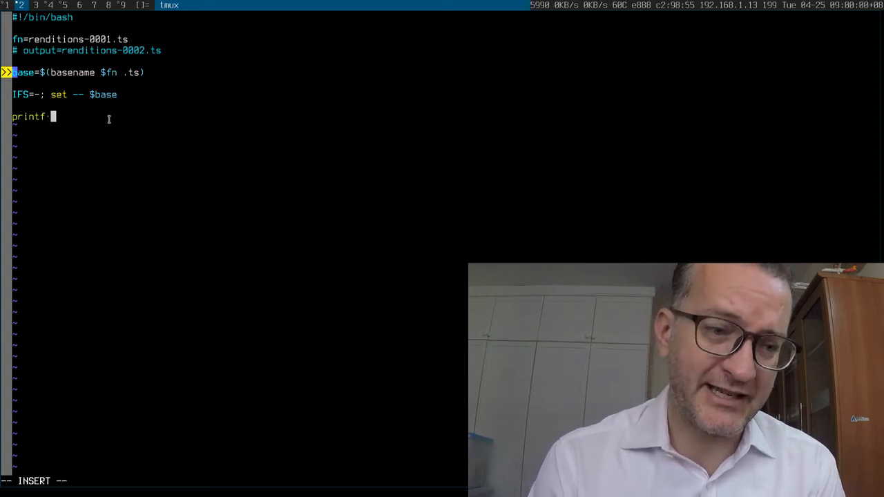
text(")
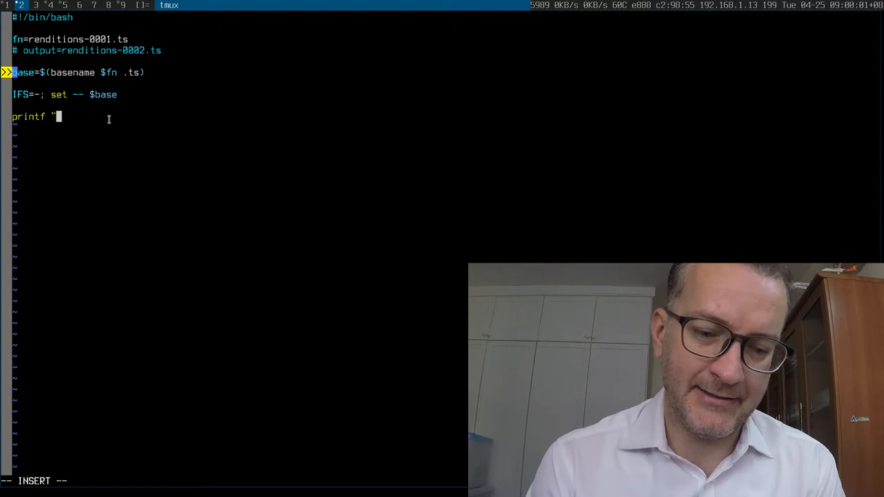
text($1-)
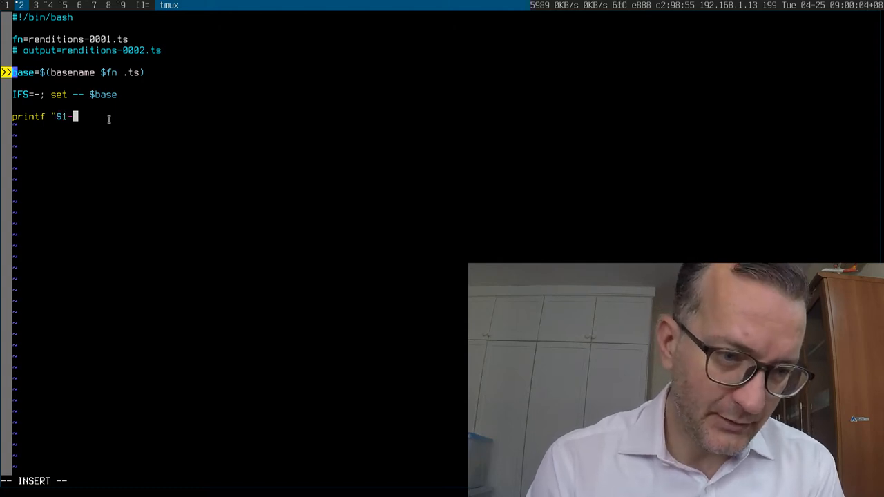
text($)
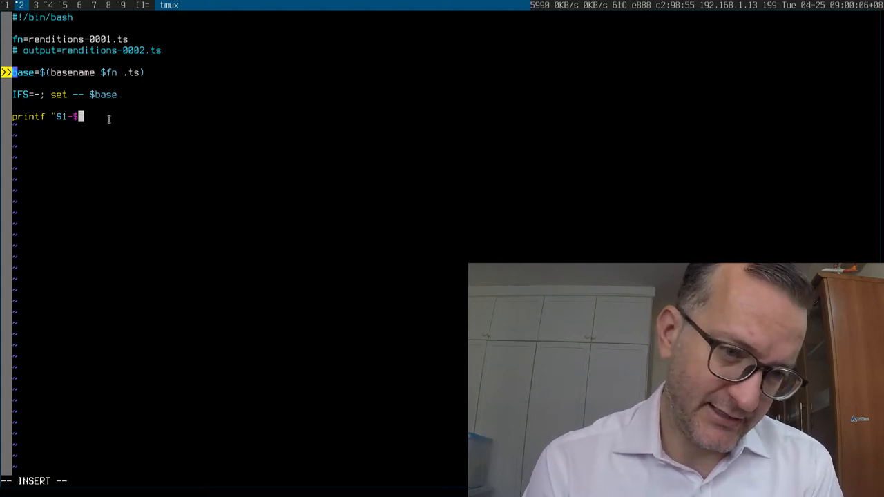
key(BackSpace)
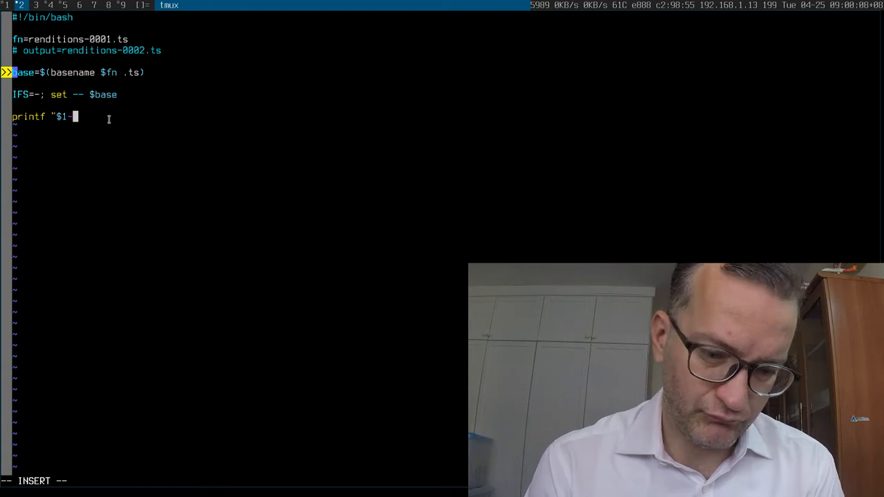
text(%)
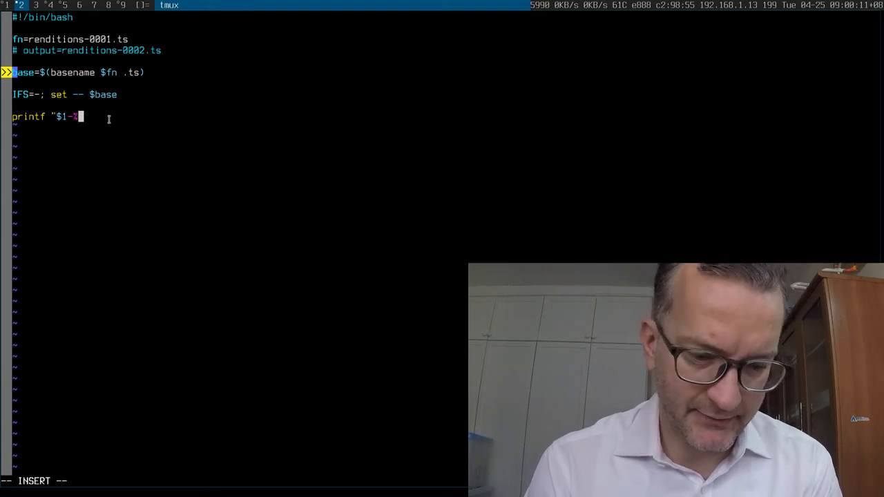
text(04d)
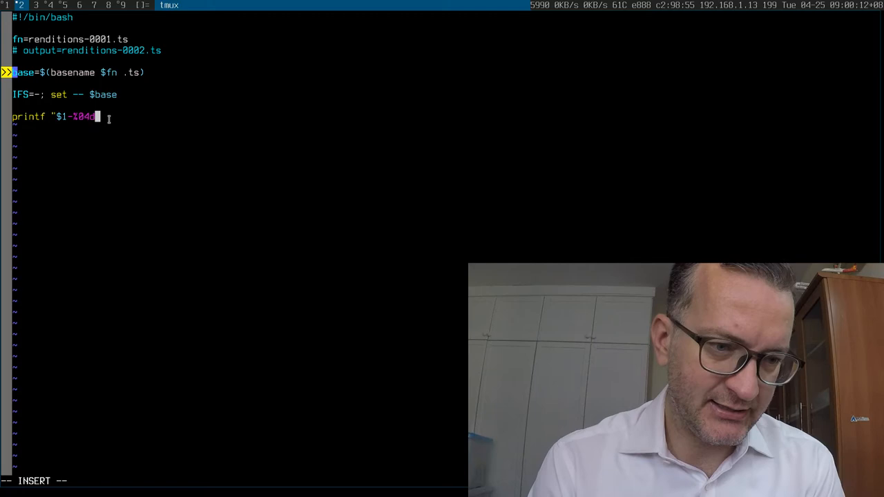
text(.ts")
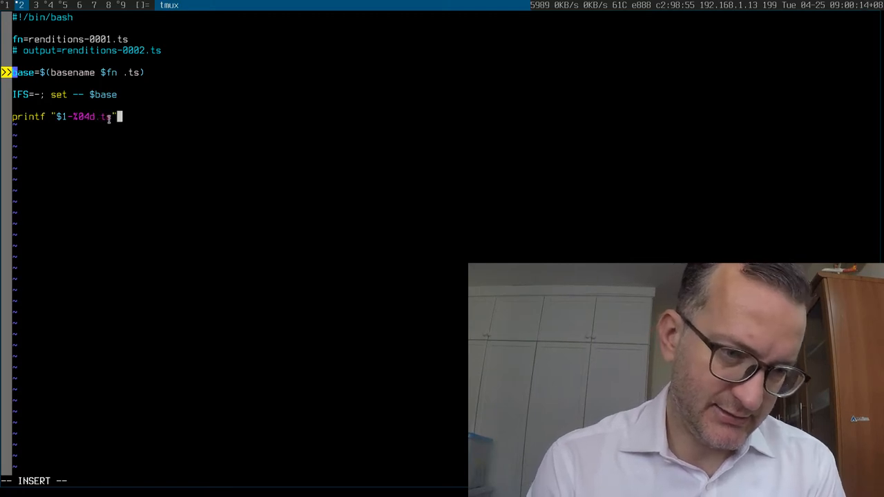
text(\n)
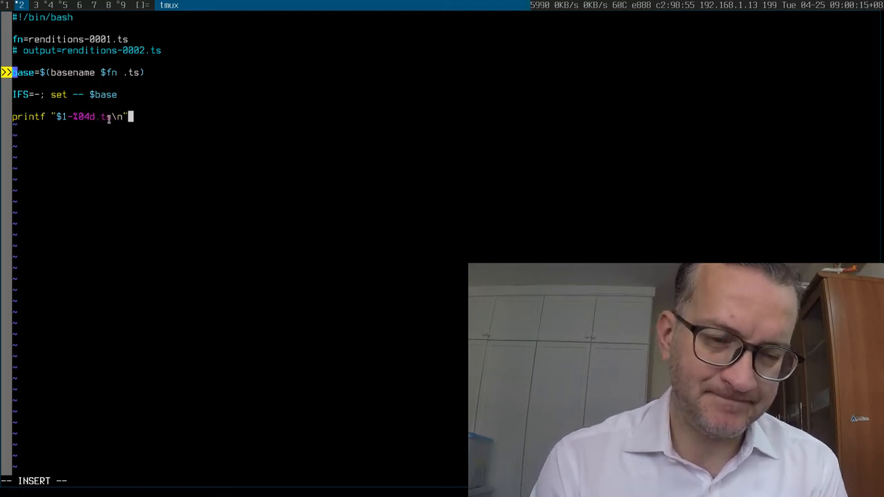
text($()
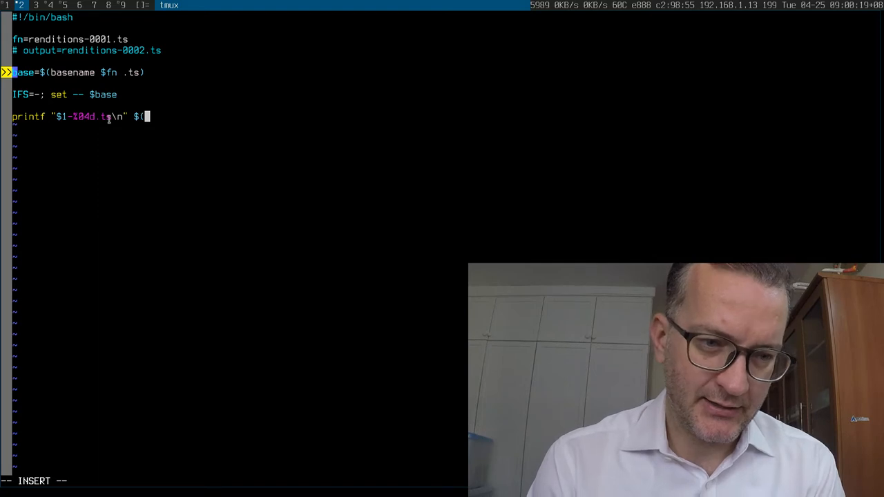
text((()
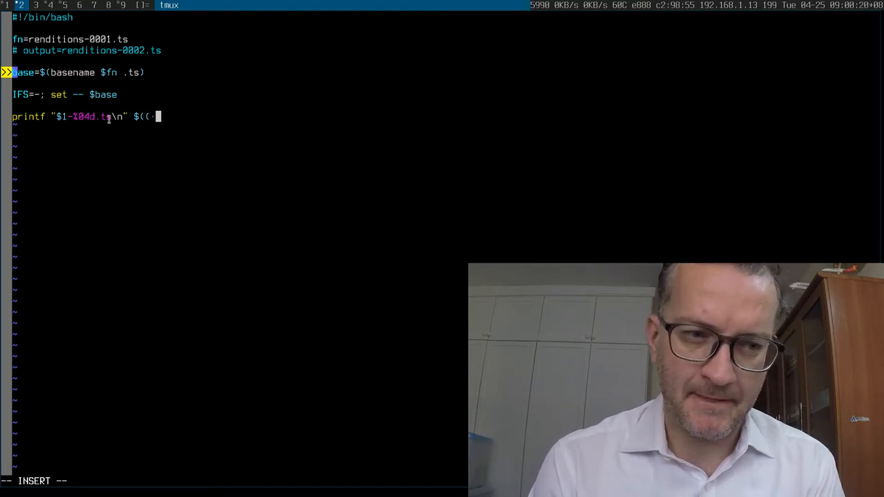
text($)
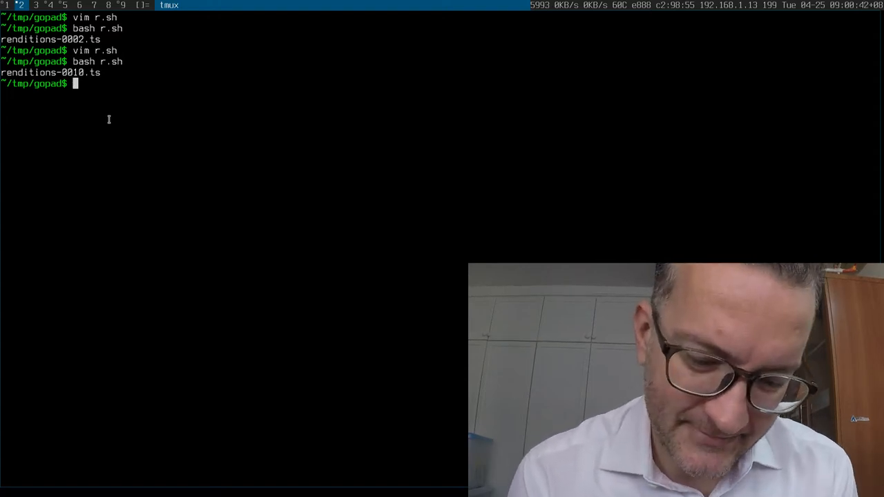
- Clear the terminal before listing the /tmp/gopad project files
text(clear)
text(ll)
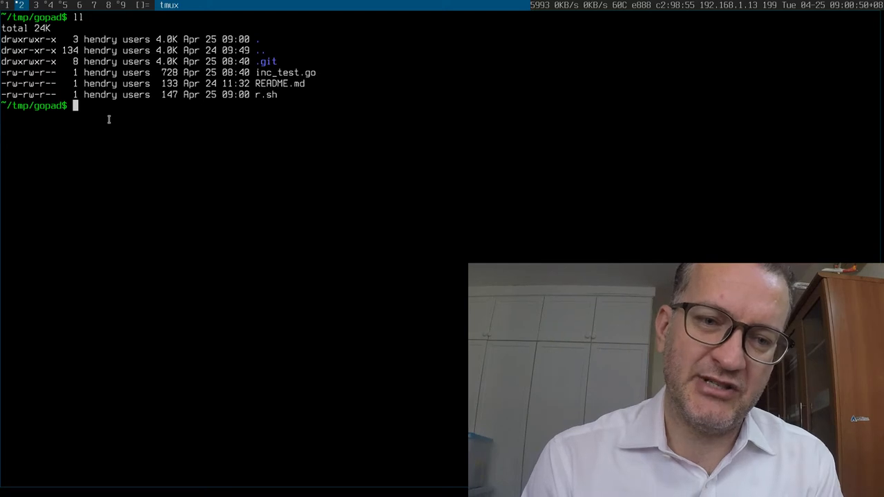
- Step through the inc_test.go commit diffs, scrolling the error-handling changes
text(vim)
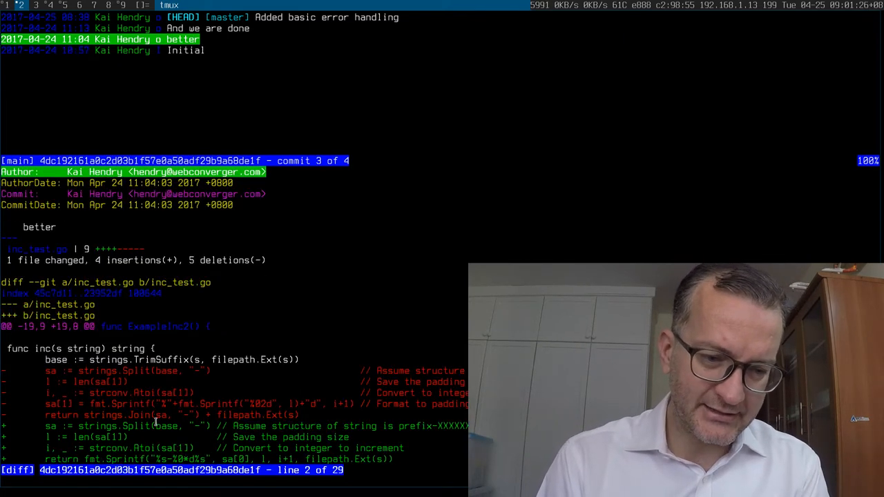
scroll(down, 3)
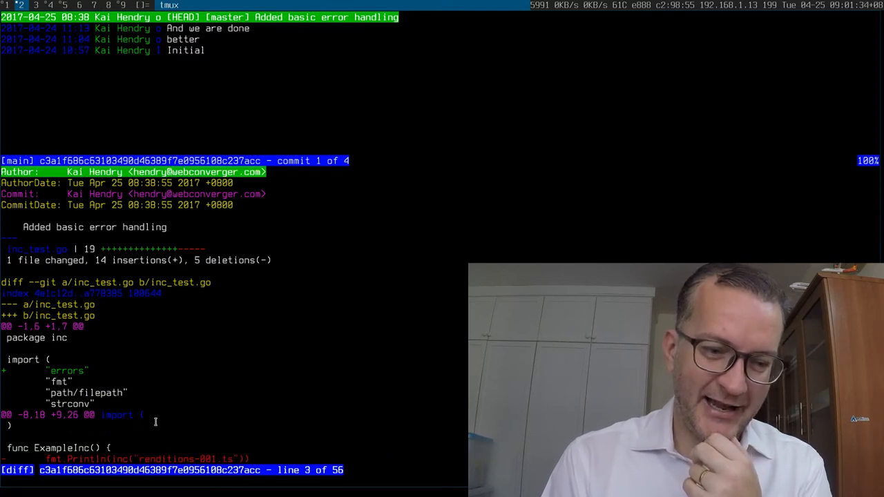
scroll(down, 3)
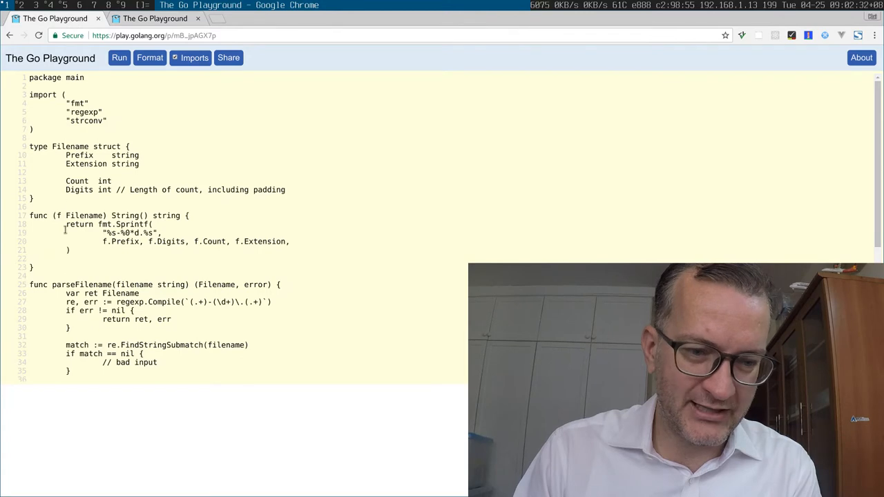
mouse_move(75, 215)
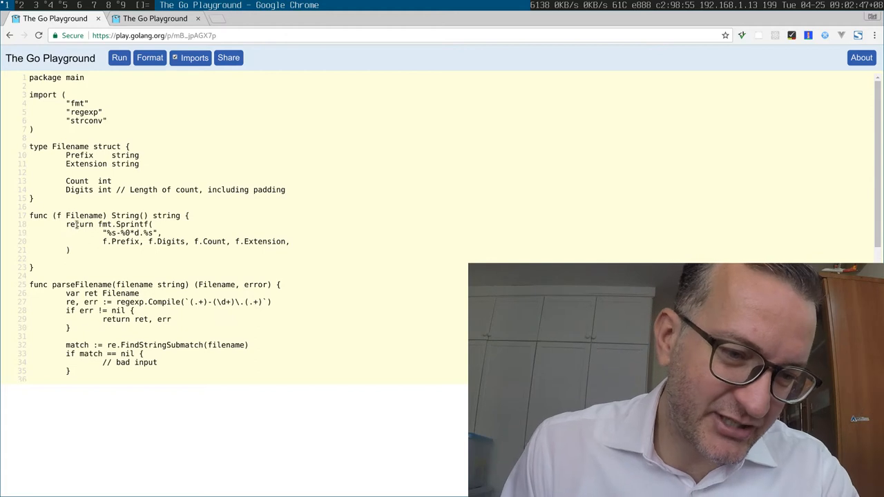
drag(29, 146, 33, 199)
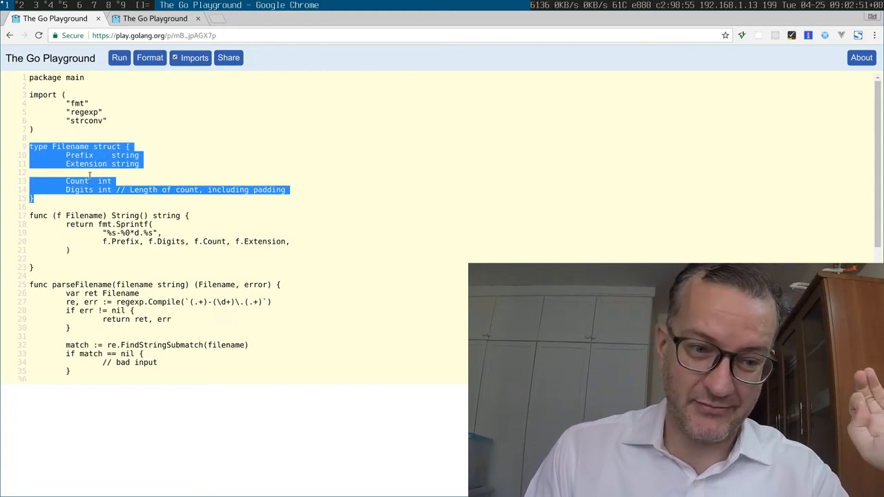
double_click(76, 181)
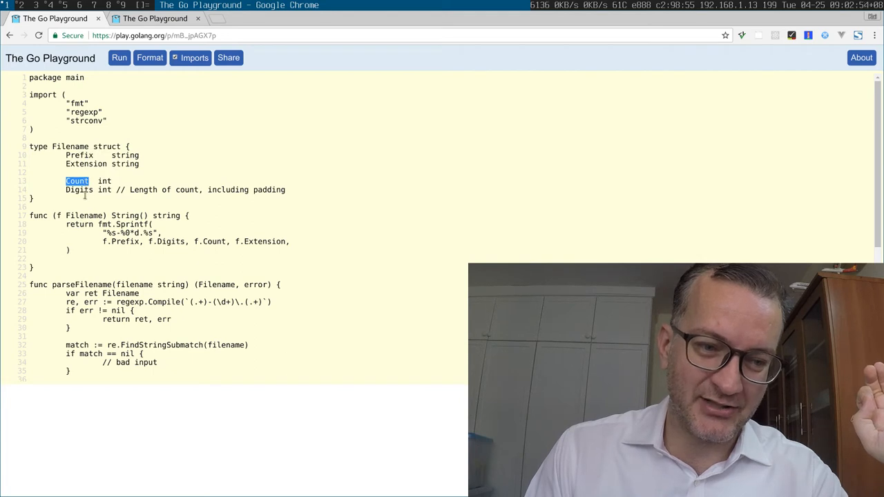
double_click(77, 189)
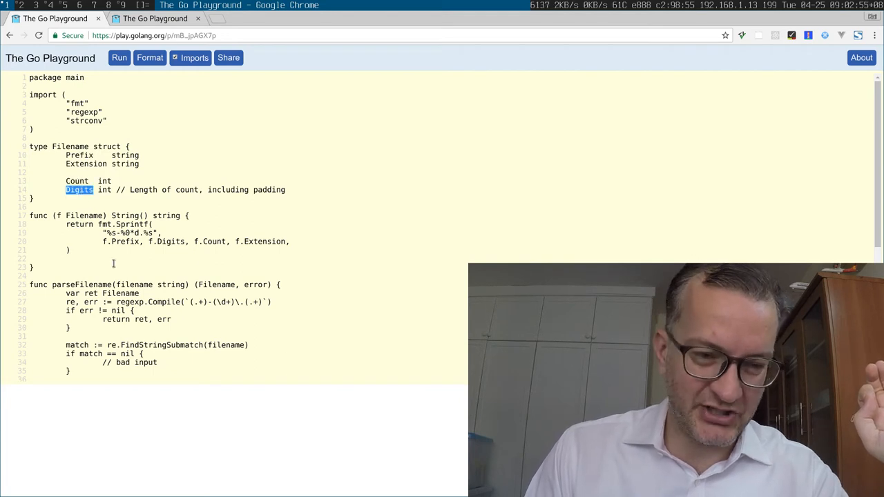
scroll(down, 3)
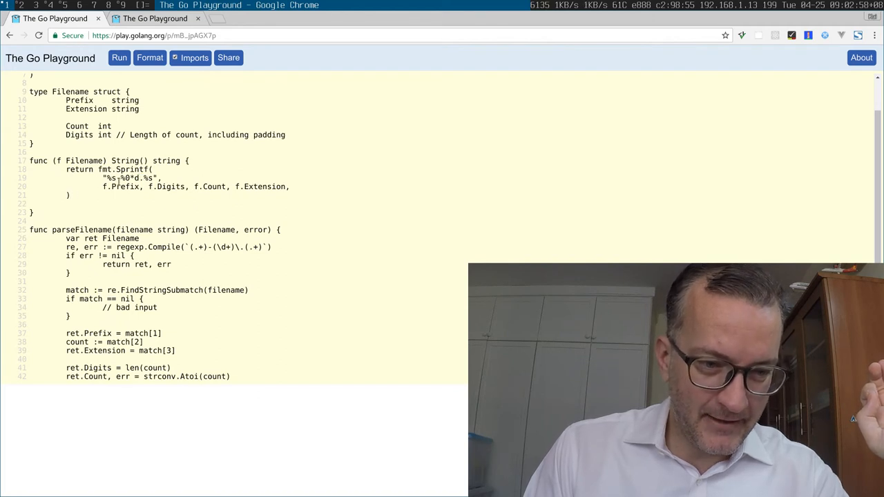
double_click(135, 178)
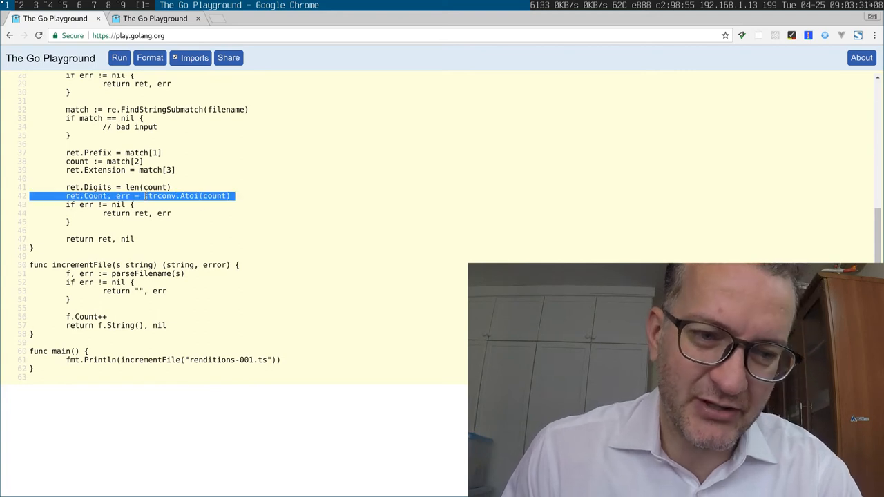
double_click(159, 196)
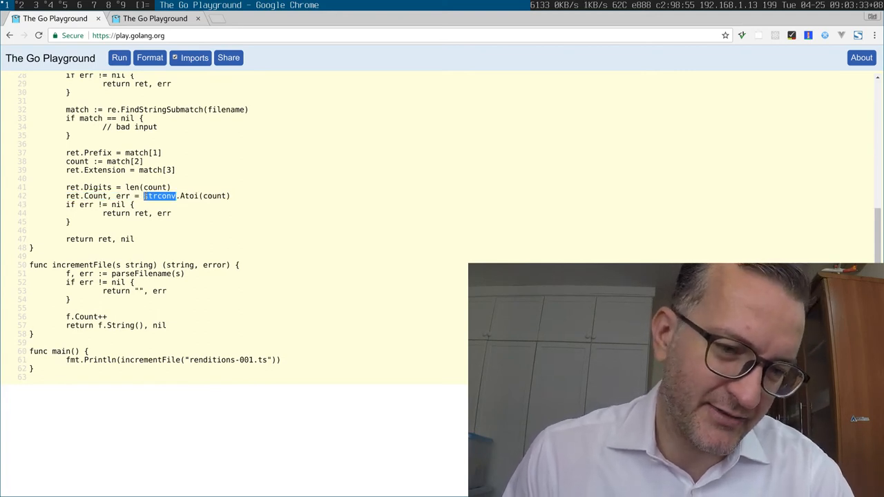
triple_click(150, 196)
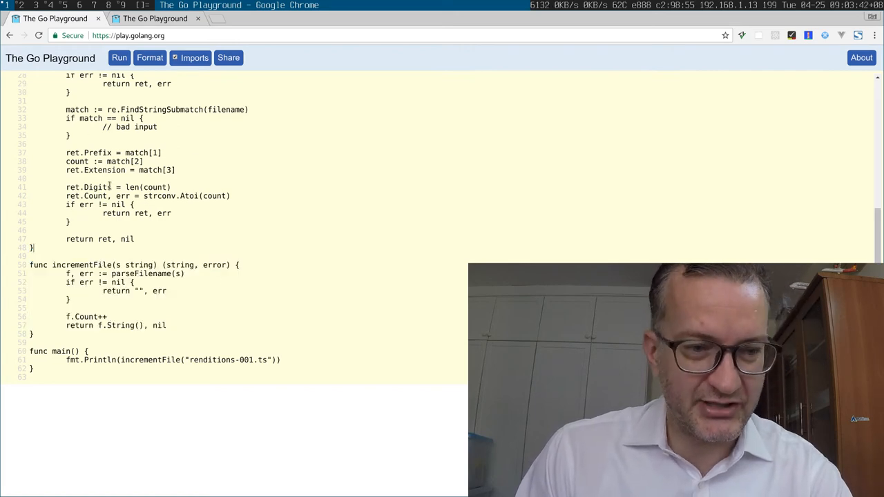
click(131, 18)
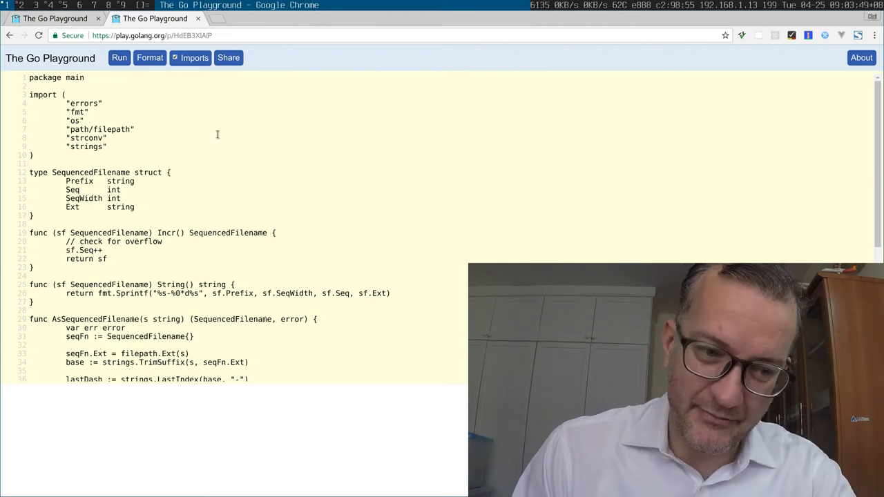
- Read through the SequencedFilename refactor, highlighting the receiver type and Seq increment
scroll(down, 3)
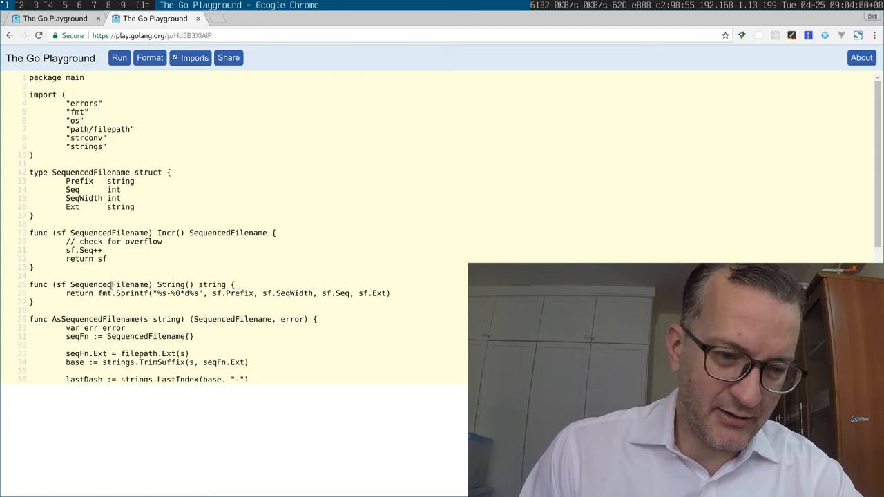
double_click(108, 285)
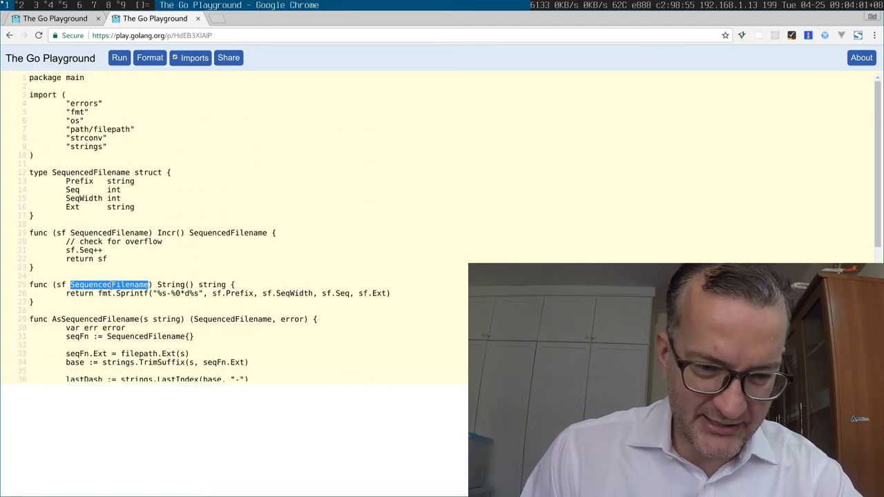
scroll(down, 3)
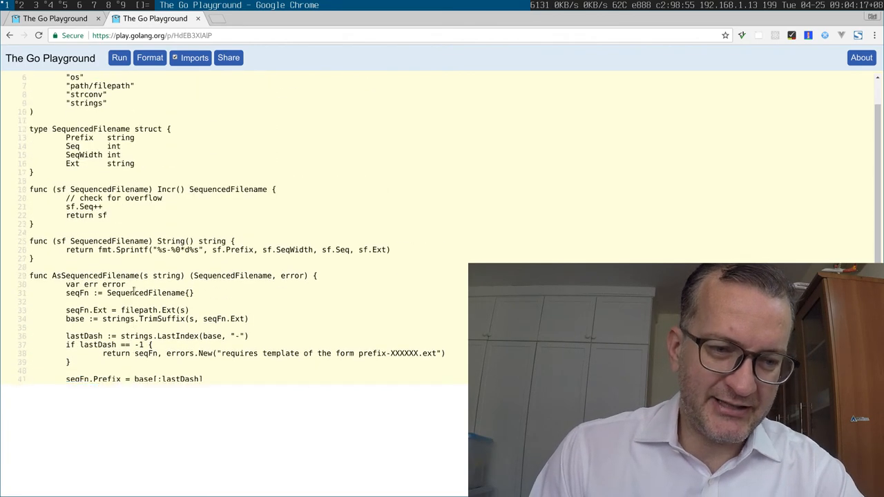
triple_click(139, 189)
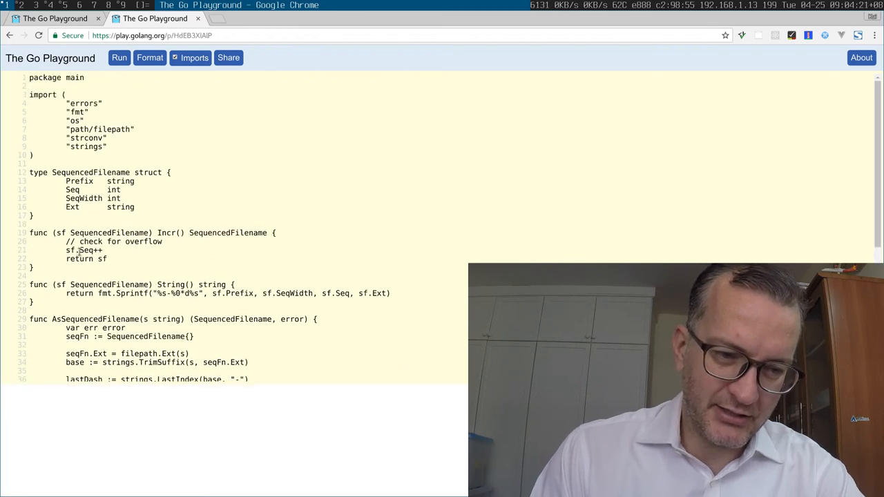
double_click(86, 250)
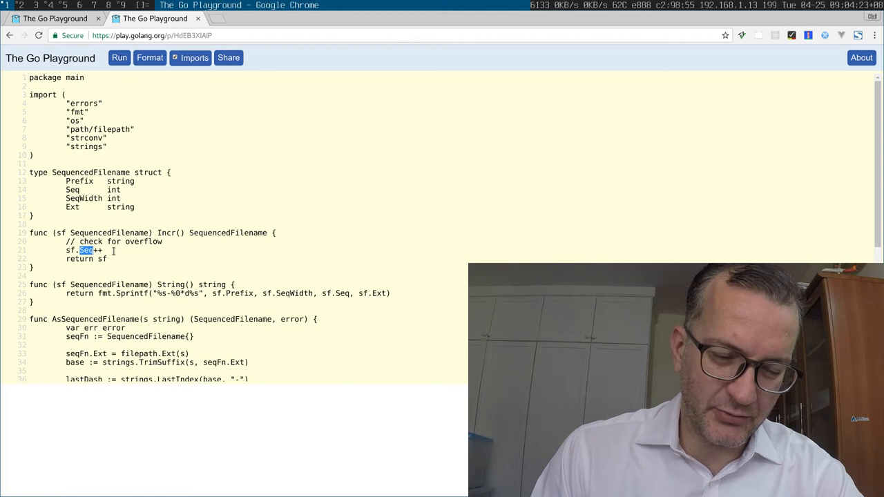
scroll(down, 3)
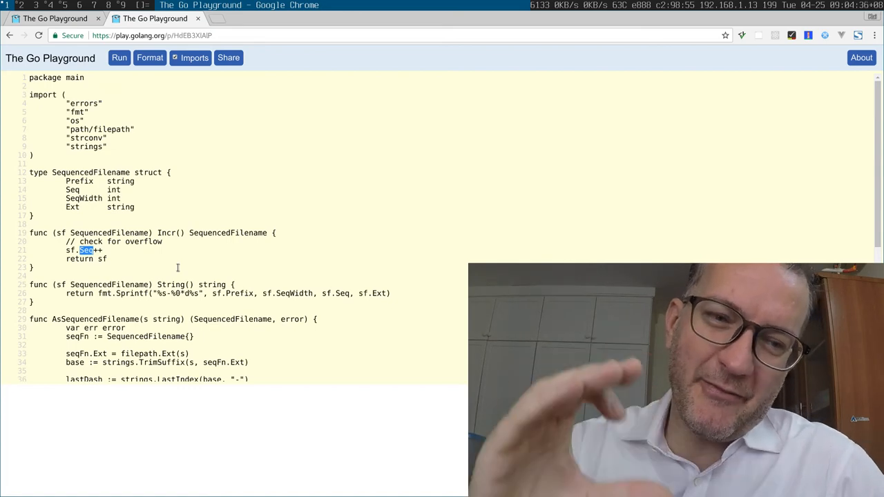
scroll(down, 3)
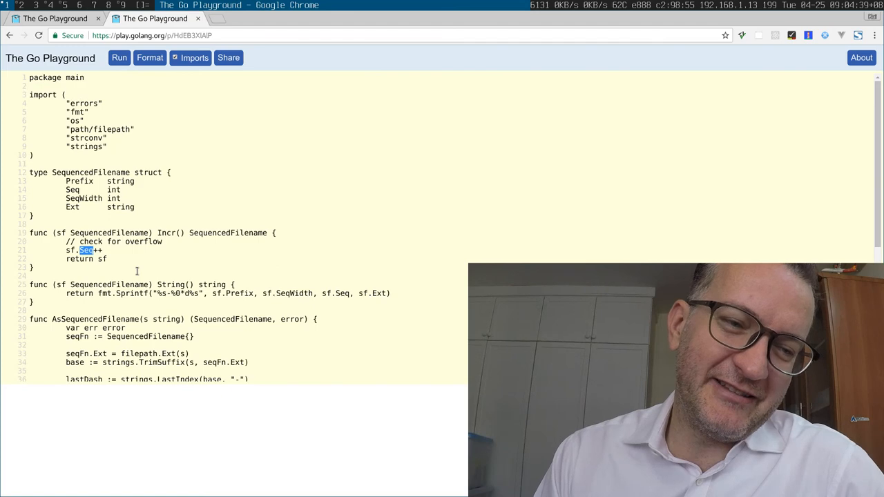
scroll(down, 3)
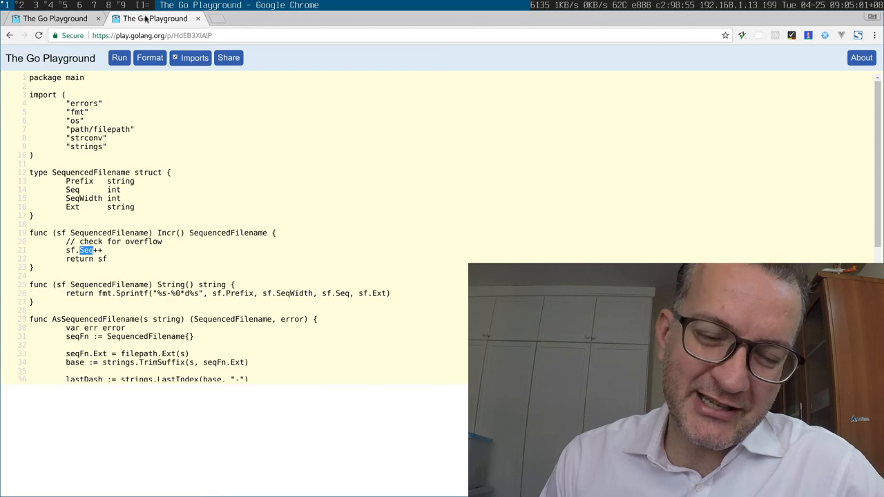
scroll(down, 3)
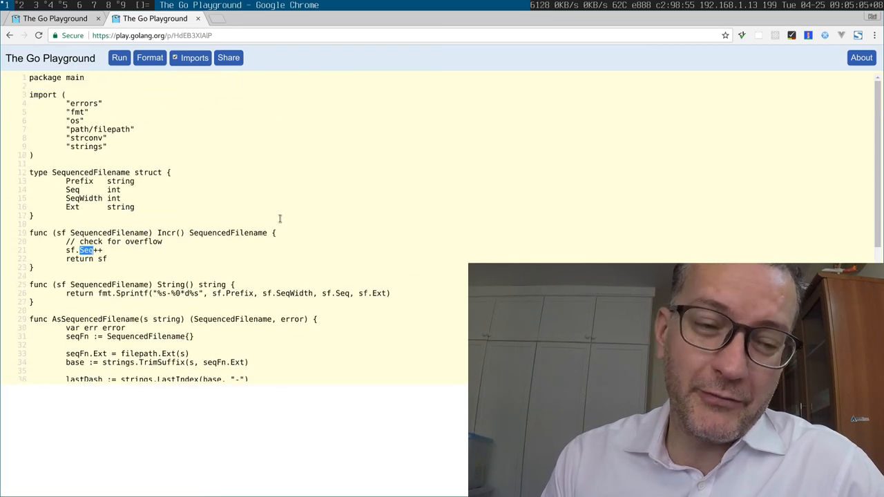
- Return to the earlier Filename-based Go Playground version
click(43, 19)
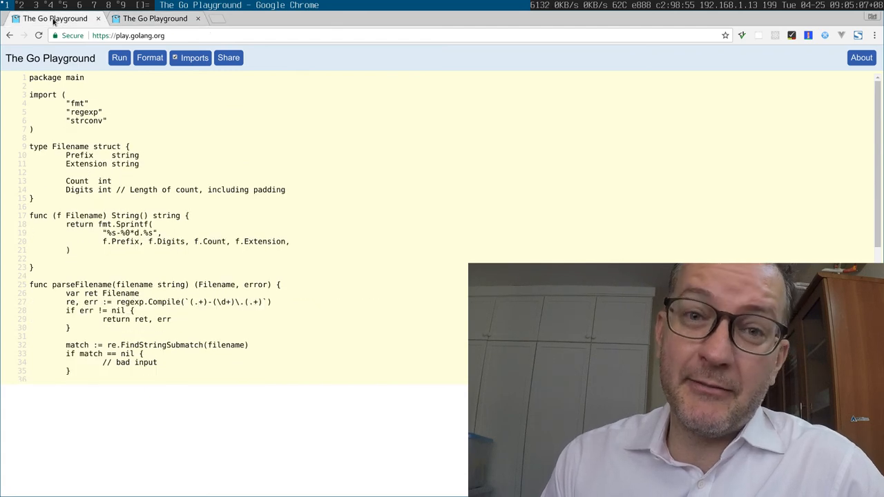